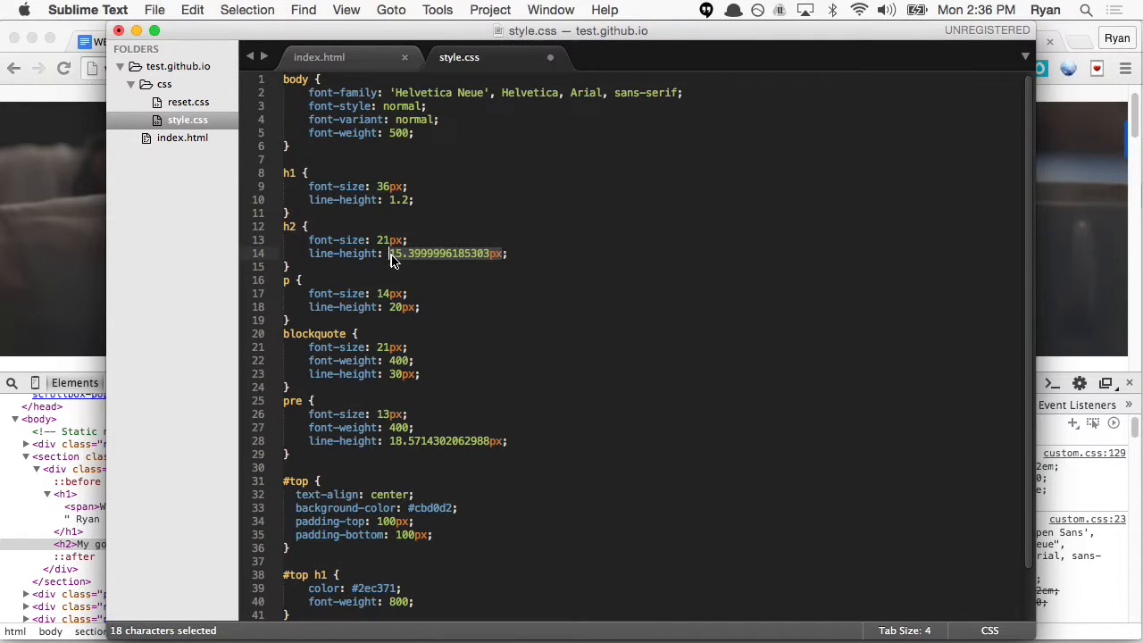
text(1.2;)
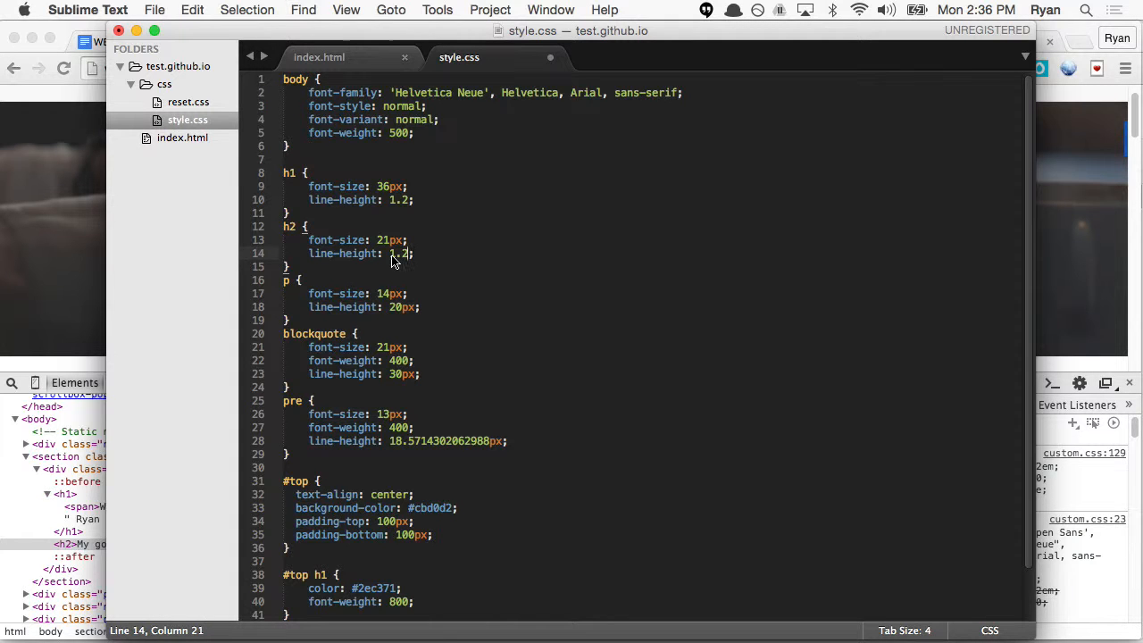